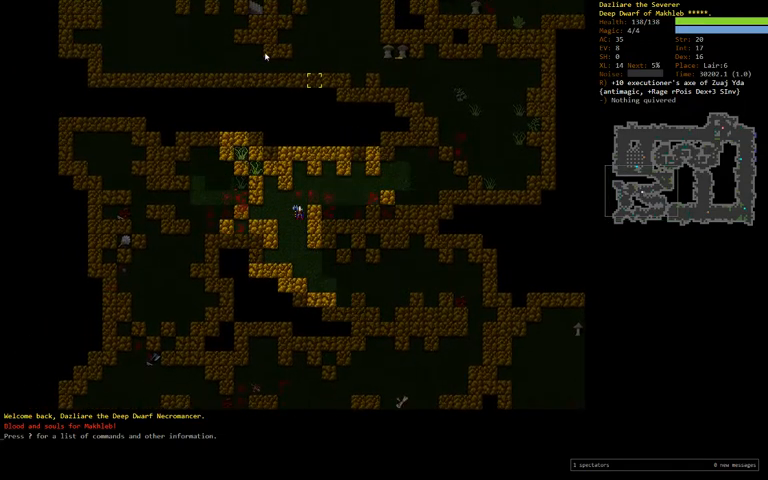
- Review memorised spells, read a scroll of identify revealing blinking, and start choosing a travel branch
{"action": "key", "text": "m"}
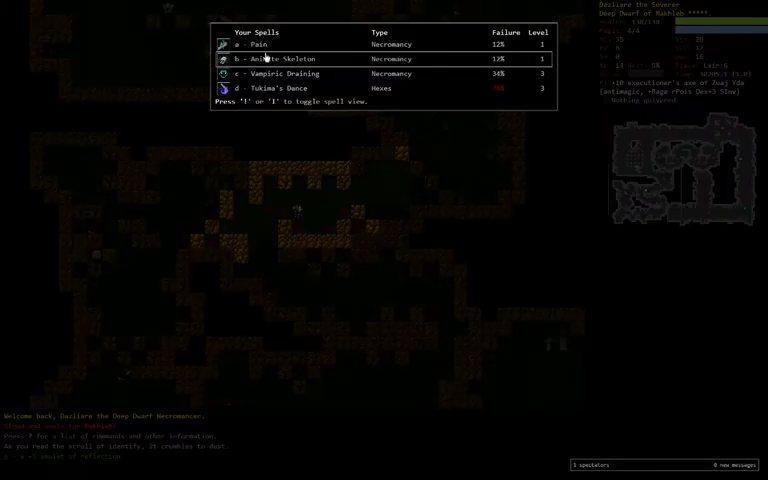
{"action": "key", "text": "i"}
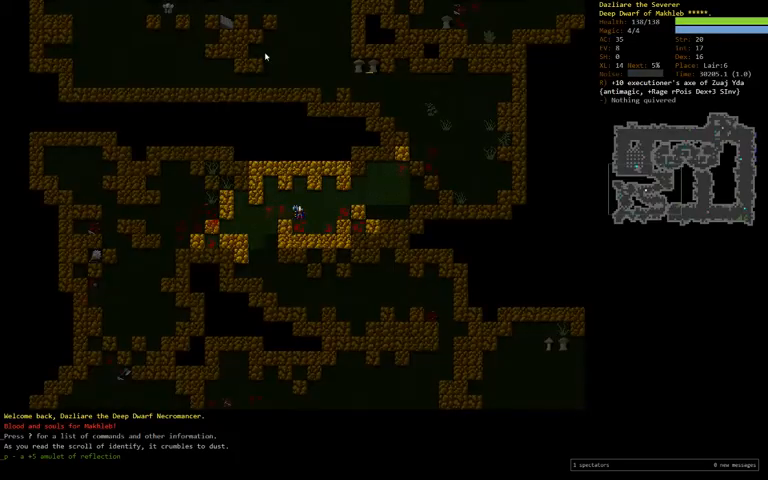
{"action": "key", "text": "P"}
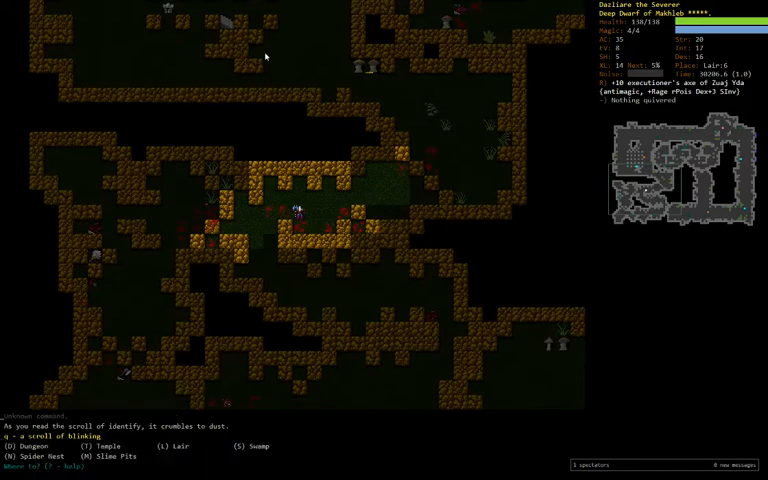
{"action": "key", "text": "D"}
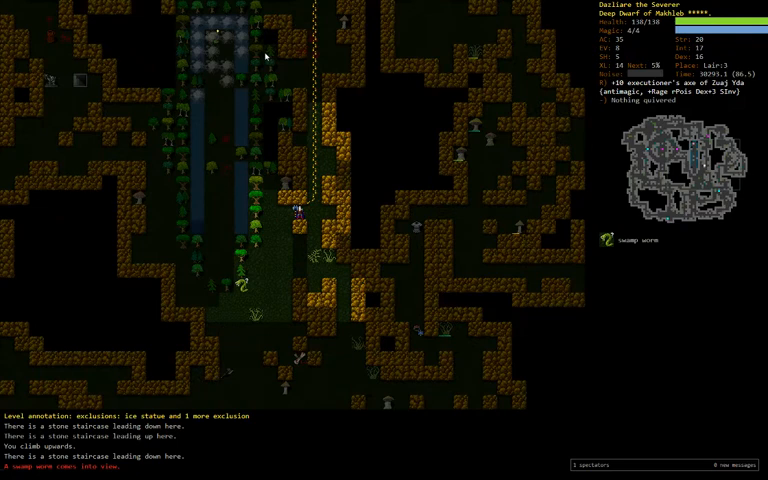
- Pick the Dungeon in the travel prompt and auto-travel down, meleeing the monster on arrival
{"action": "key", "text": "Up"}
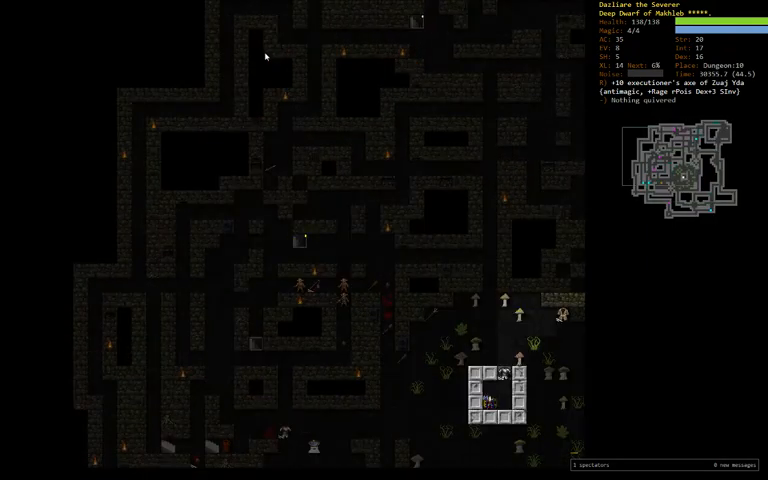
{"action": "key", "text": ">"}
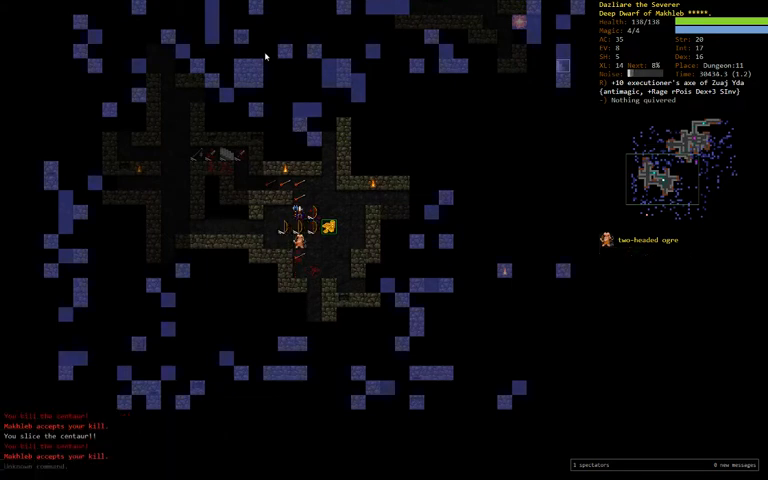
- Evoke a wand at the orc and gnoll pack, fight on to the Orcish Mines staircase, then review the inventory
{"action": "key", "text": "v"}
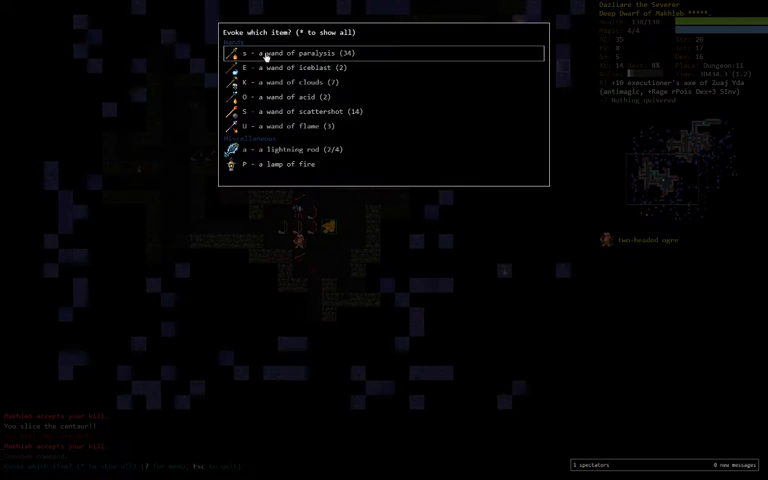
{"action": "key", "text": "s"}
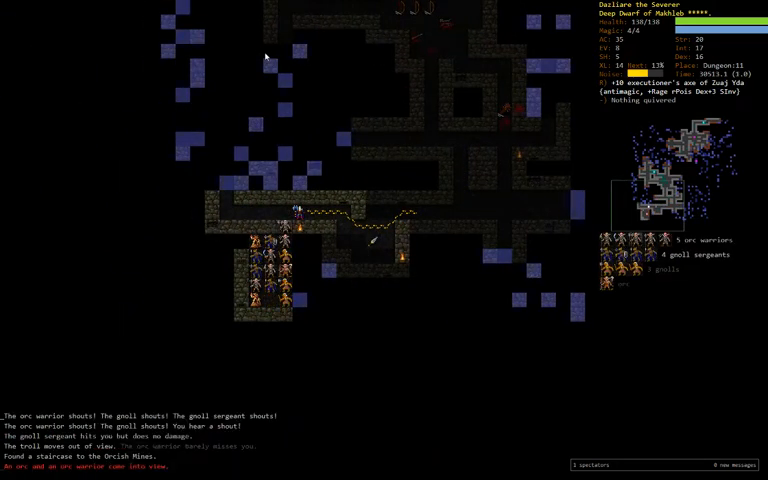
{"action": "key", "text": "v"}
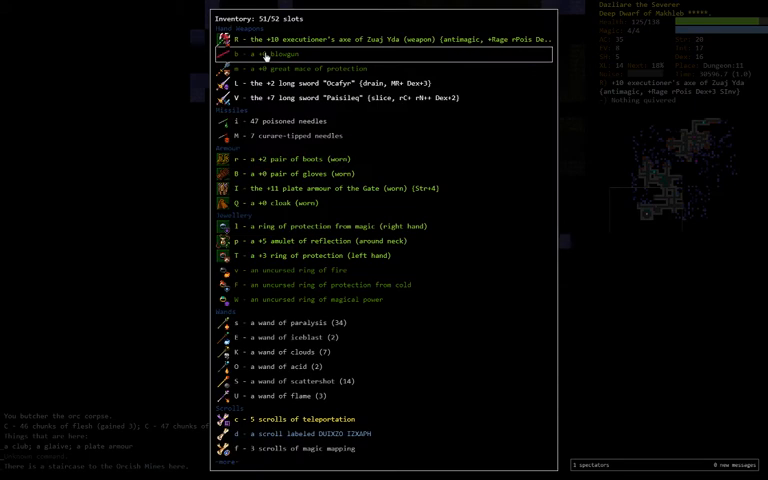
- Close the inventory, slay the remaining monsters and look over another explored level's map
{"action": "key", "text": "Escape"}
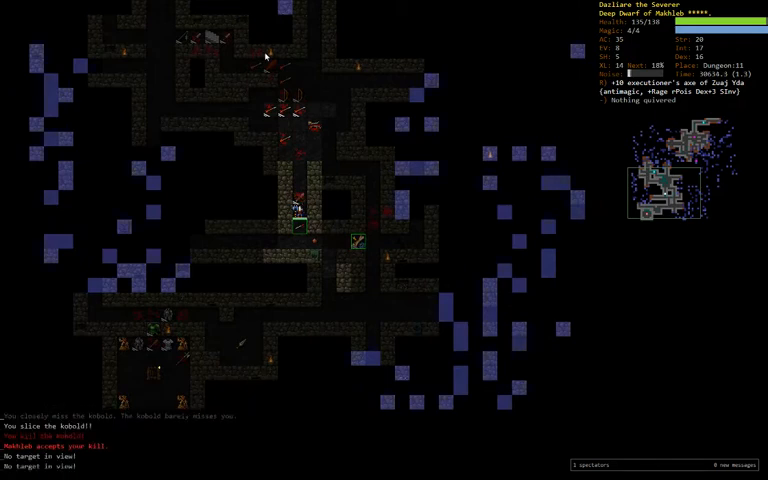
{"action": "key", "text": "i"}
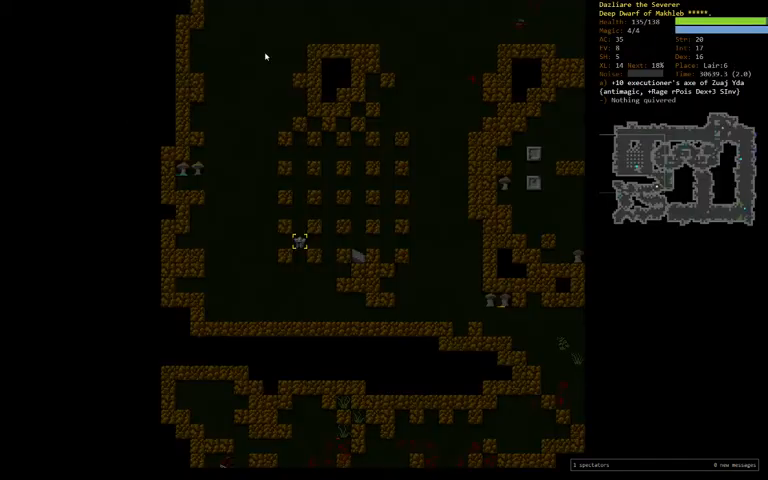
- Inspect the pile of arrows and a sling on the floor, then bring up Makhleb's ability list
{"action": "key", "text": ">"}
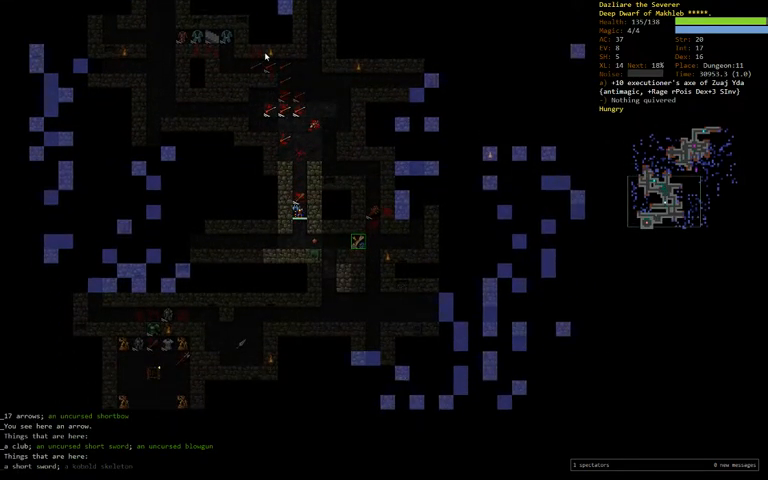
{"action": "key", "text": "r"}
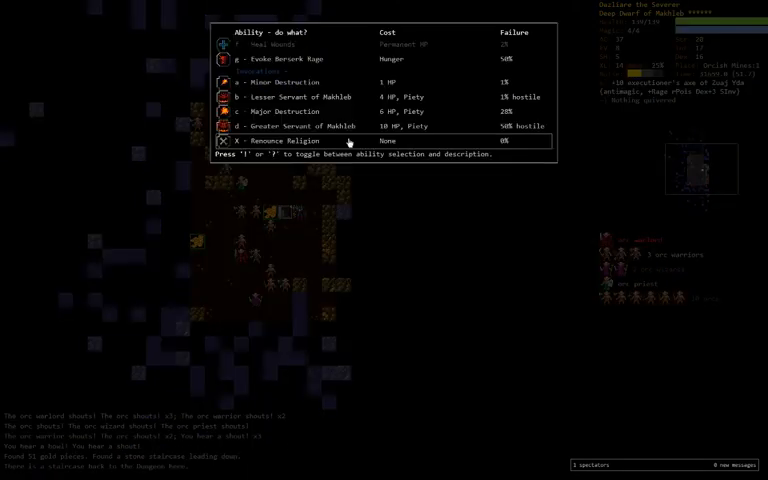
- Leave the ability menu, descend into the Orcish Mines and engage the orc warlord's band
{"action": "key", "text": "Escape"}
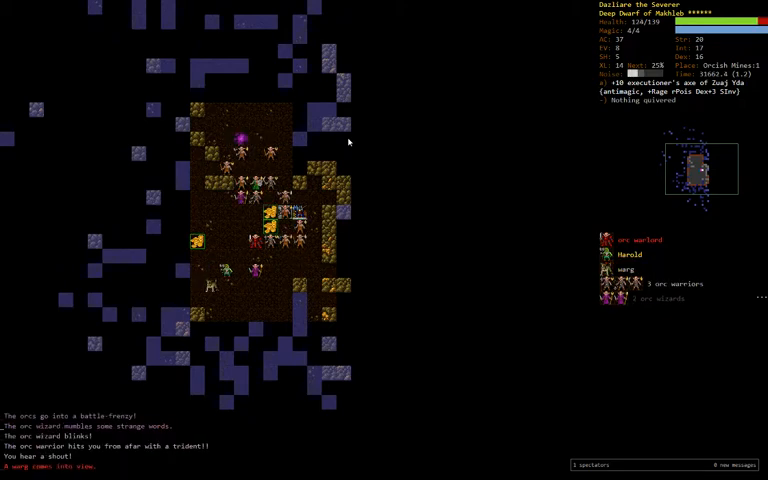
{"action": "key", "text": "<"}
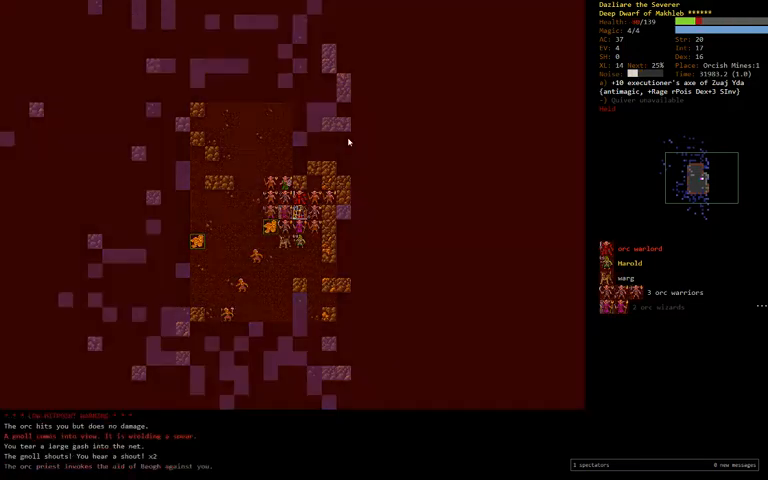
- Read the scroll of blinking to escape the attacking orc warriors and wizard
{"action": "key", "text": "r"}
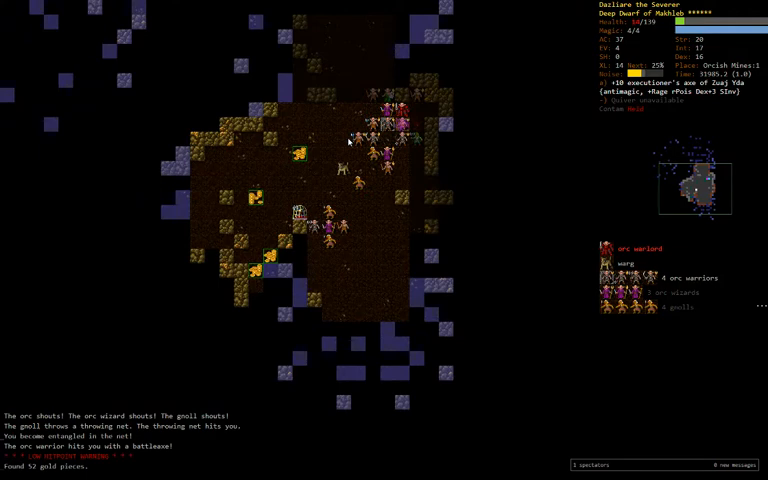
{"action": "key", "text": "b"}
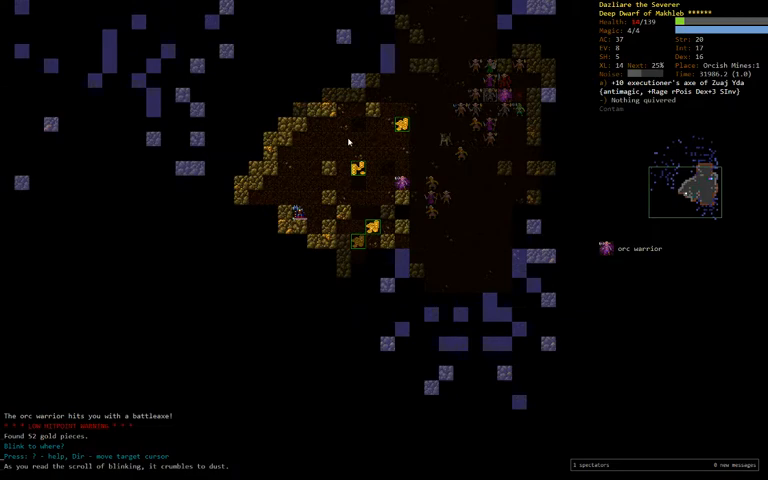
- Finish off the last orcs and pick up the throwing net among the corpses
{"action": "key", "text": "a"}
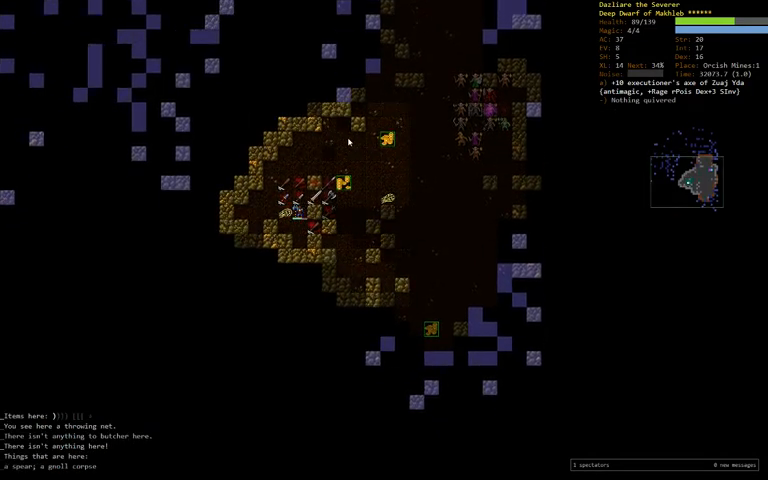
- Auto-explore deeper to the pile with a flaming broad axe, javelins and scale mail
{"action": "key", "text": "d"}
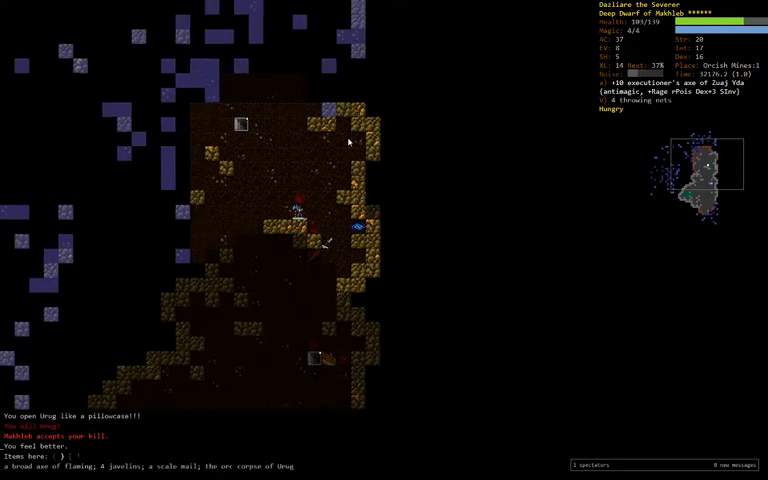
{"action": "key", "text": "c"}
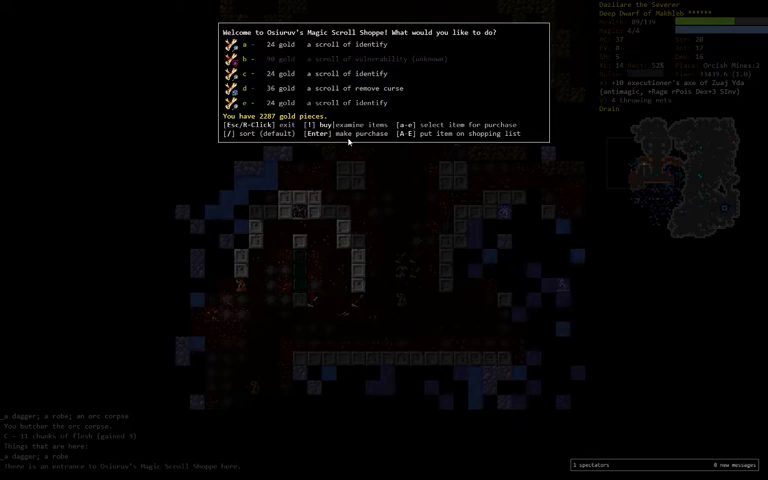
- Buy a scroll of identify from the scroll shop and begin reading it
{"action": "left_click", "coordinate": [236, 44]}
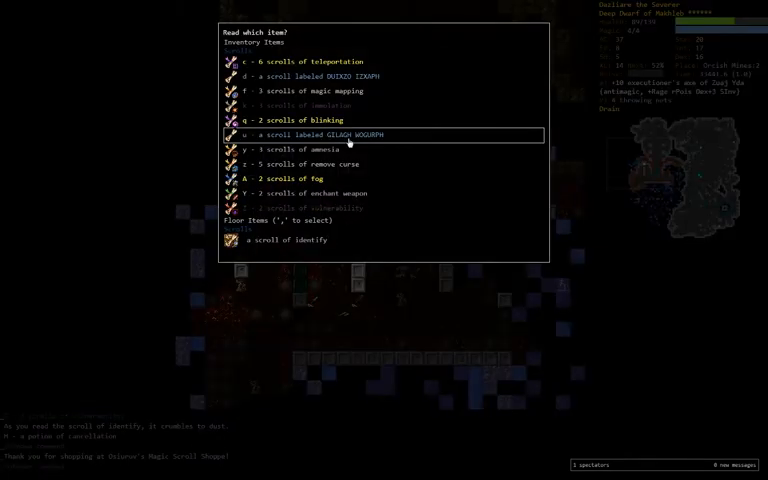
- Back out of the read-scroll prompt without identifying anything
{"action": "key", "text": "Escape"}
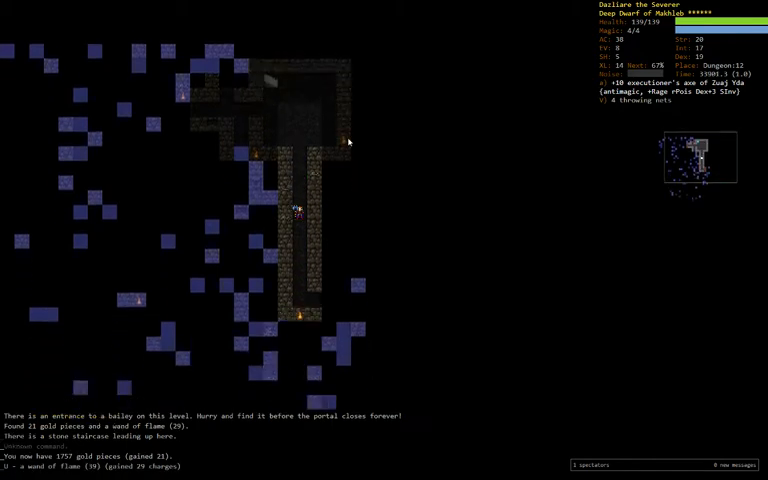
- Bring up the read prompt while collecting the gold and wand of flame
{"action": "key", "text": "r"}
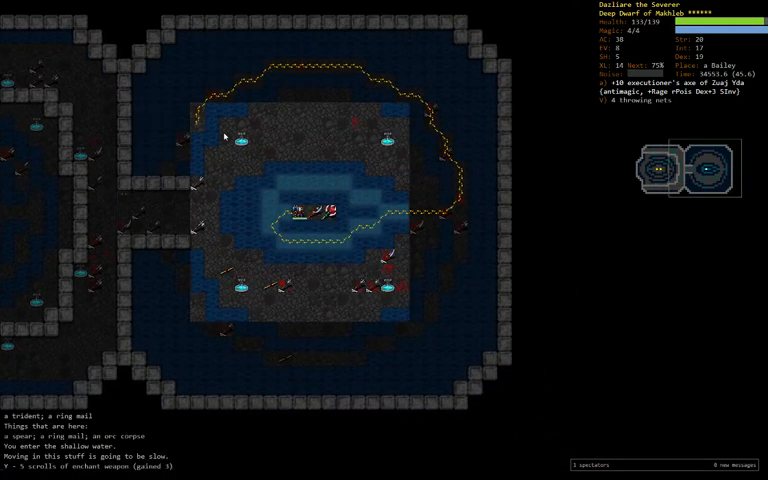
- Drop an item to free pack space and pick up the executioner's axe of Subjectivity
{"action": "key", "text": "r"}
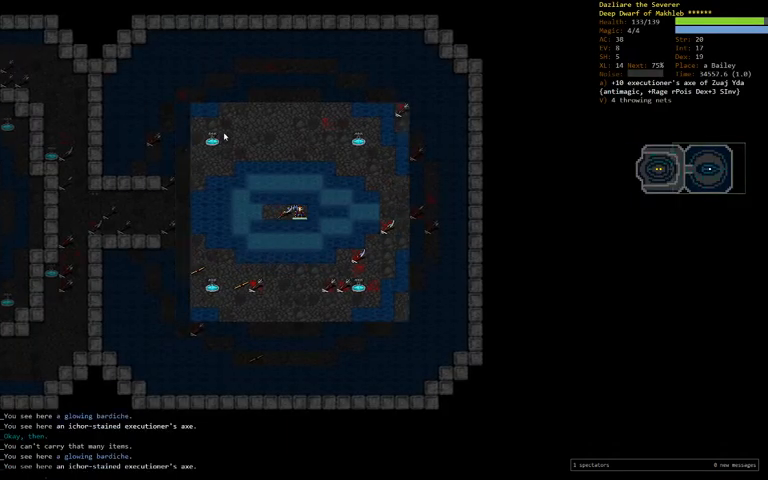
{"action": "key", "text": "d"}
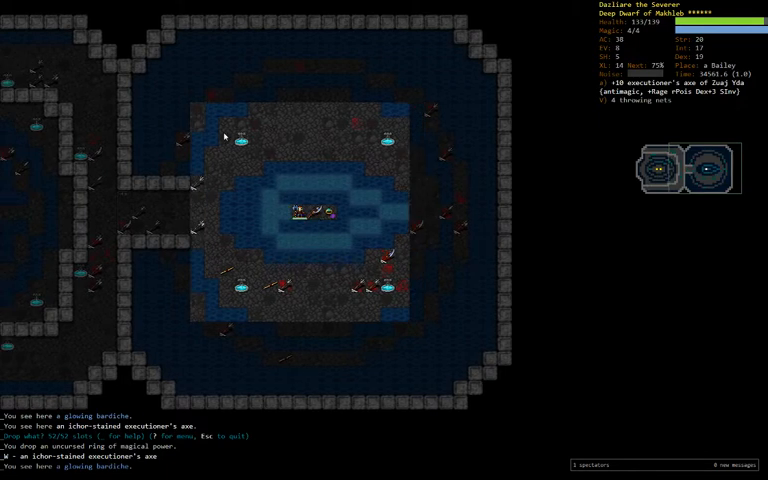
- Go through the wield and wear prompts for the new axe, then cancel out
{"action": "key", "text": "w"}
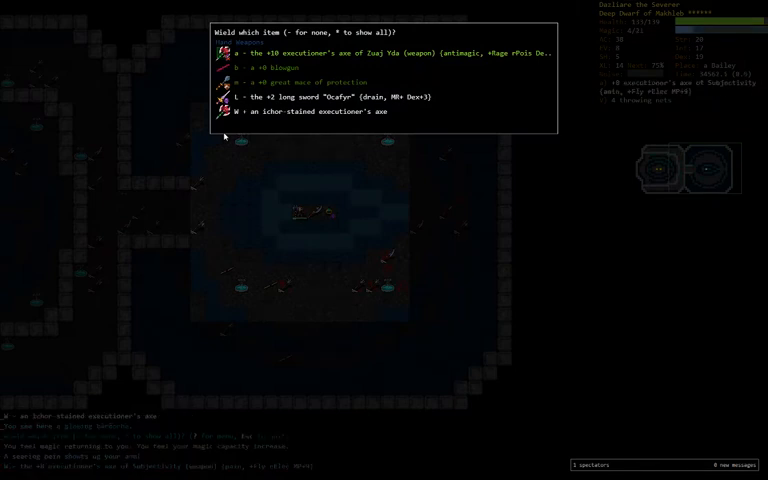
{"action": "key", "text": "W"}
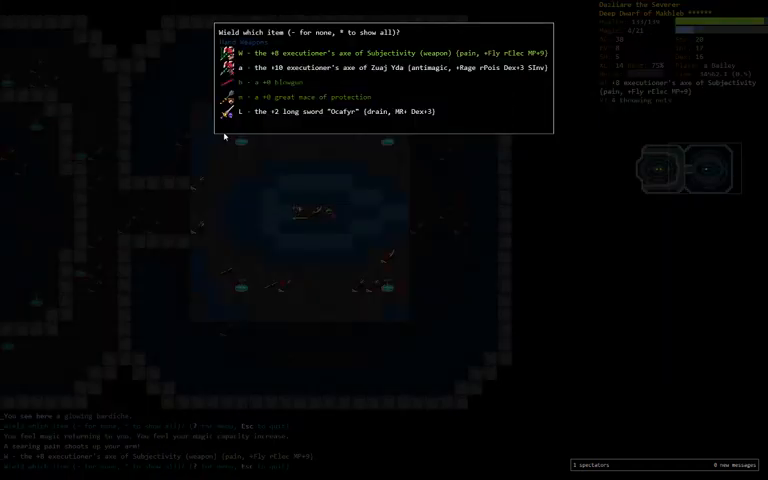
{"action": "key", "text": "a"}
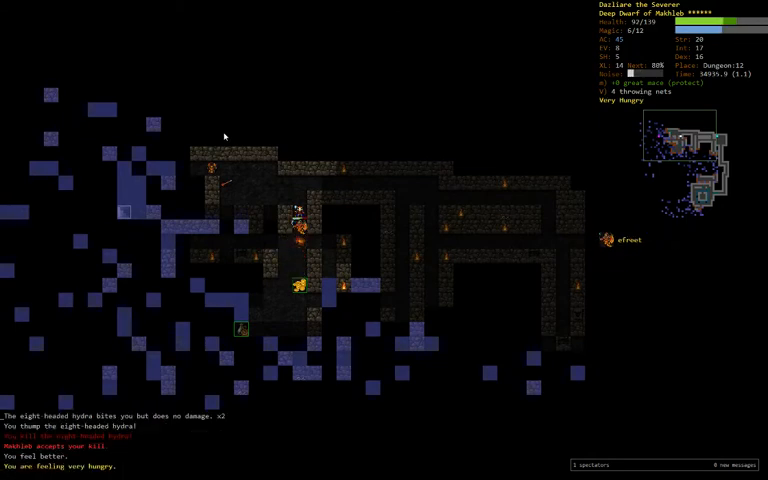
- Review the wield list, close it, and carry on moving through the level toward the wraith
{"action": "key", "text": "w"}
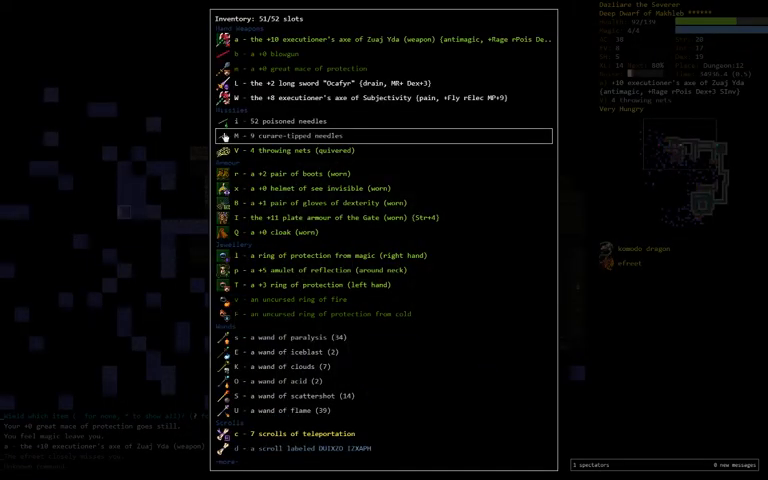
{"action": "key", "text": "Escape"}
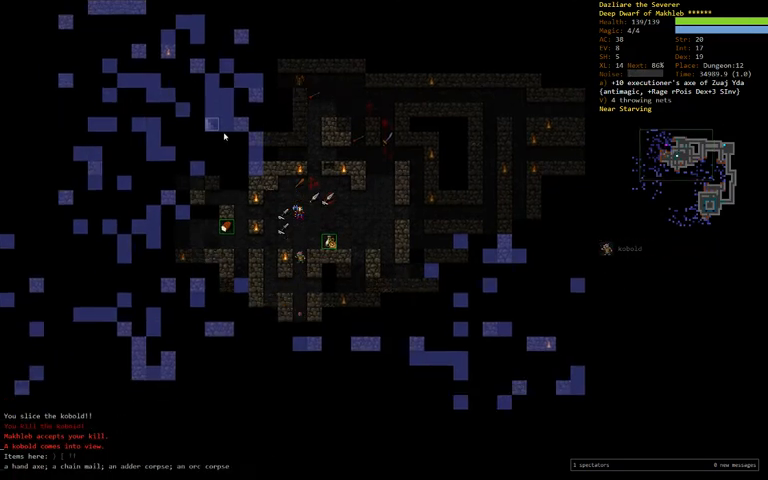
{"action": "key", "text": "c"}
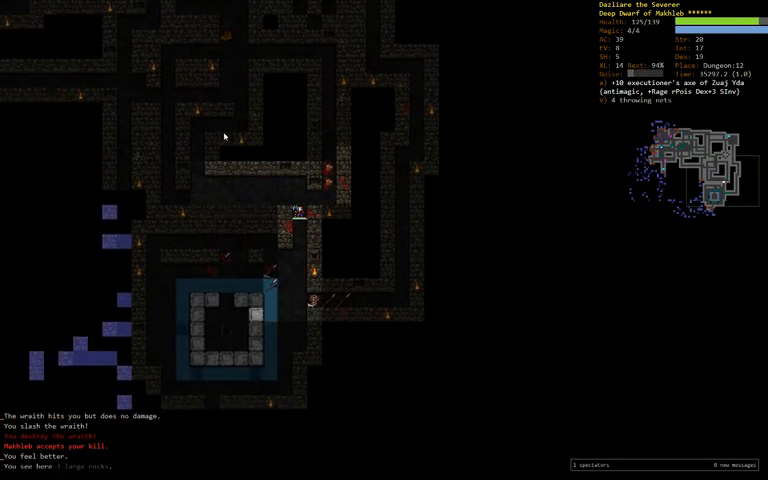
- Look over the full inventory and close it before collecting the 30 gold
{"action": "key", "text": "i"}
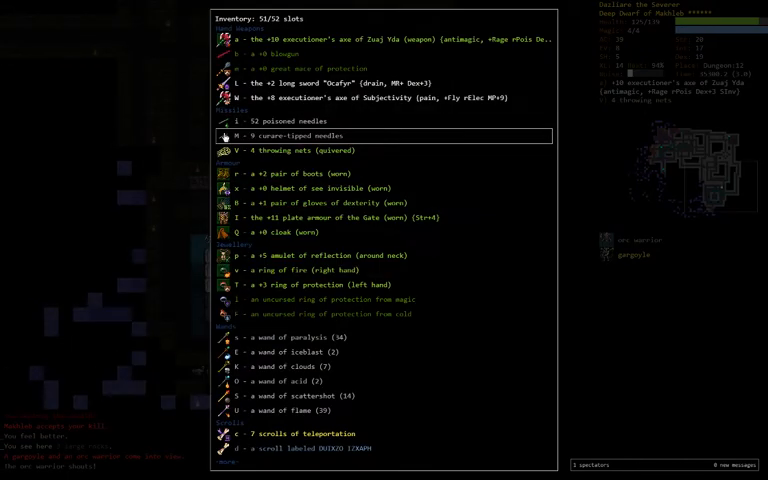
{"action": "key", "text": "Escape"}
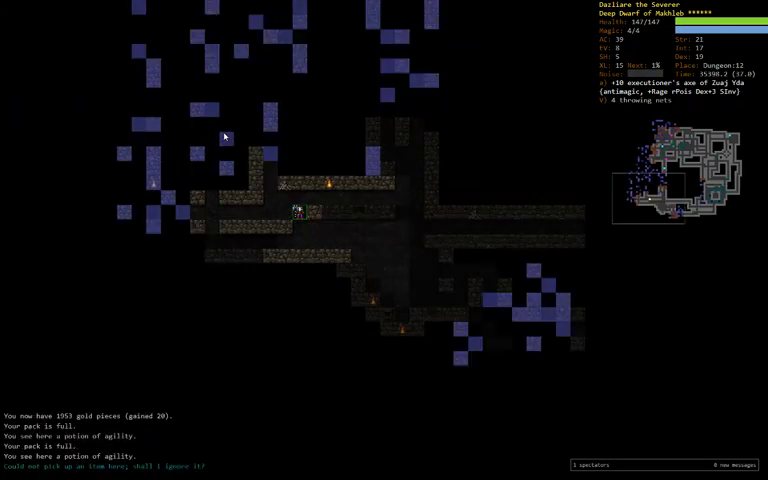
- Browse the drop menu, scrolling down the pack for something to discard
{"action": "key", "text": "d"}
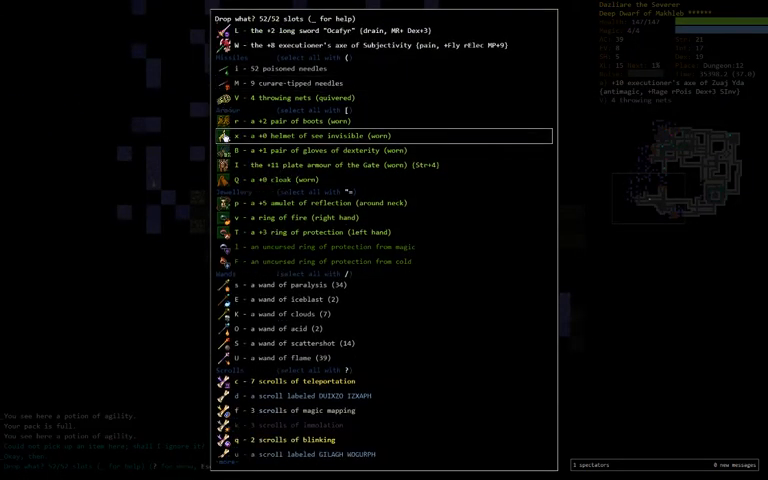
{"action": "scroll", "scroll_direction": "down", "scroll_amount": 3}
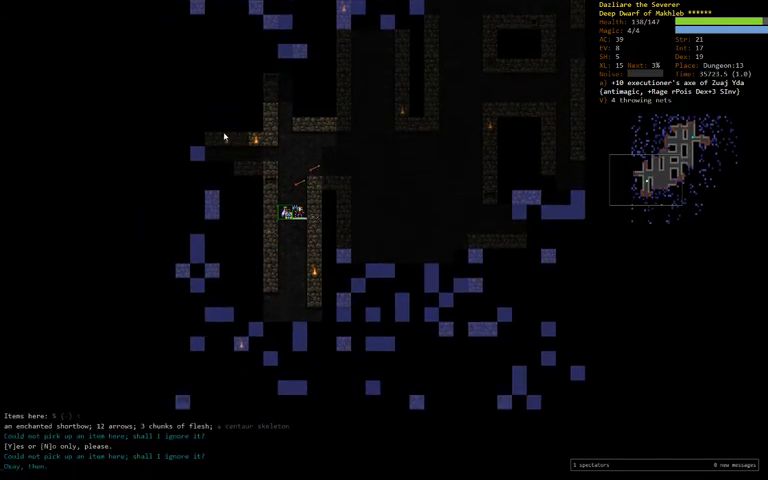
- Leave the drop prompt and head for the book shop
{"action": "key", "text": "d"}
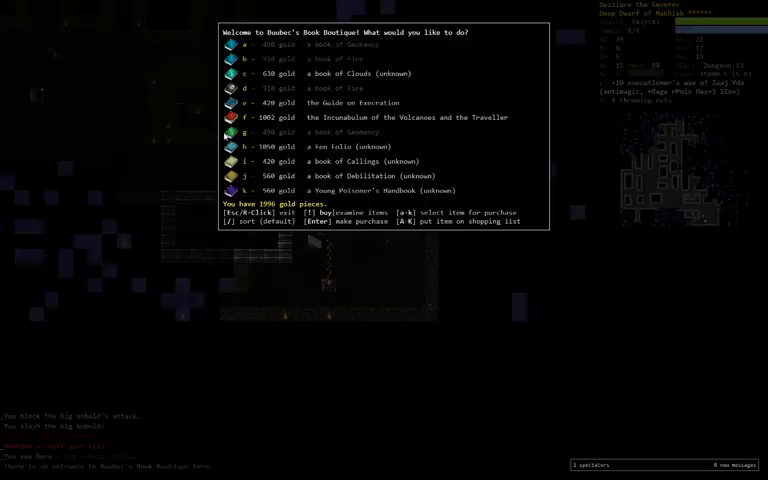
- Exit the book shop without buying and engage the merging slime creatures
{"action": "key", "text": "Escape"}
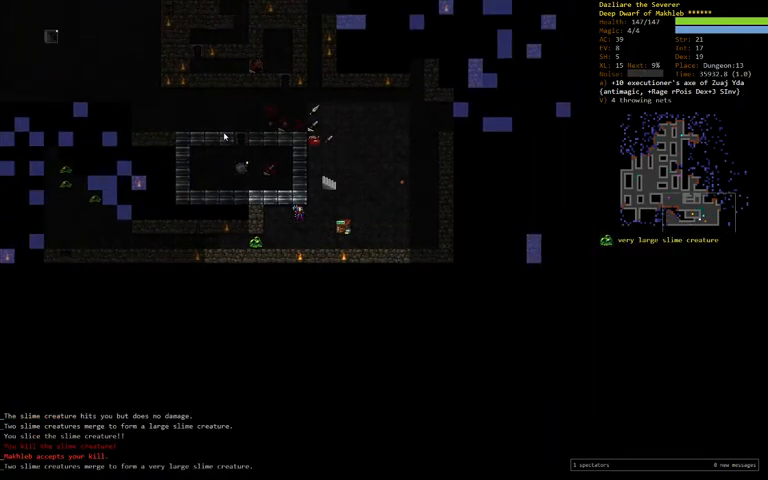
{"action": "key", "text": "V"}
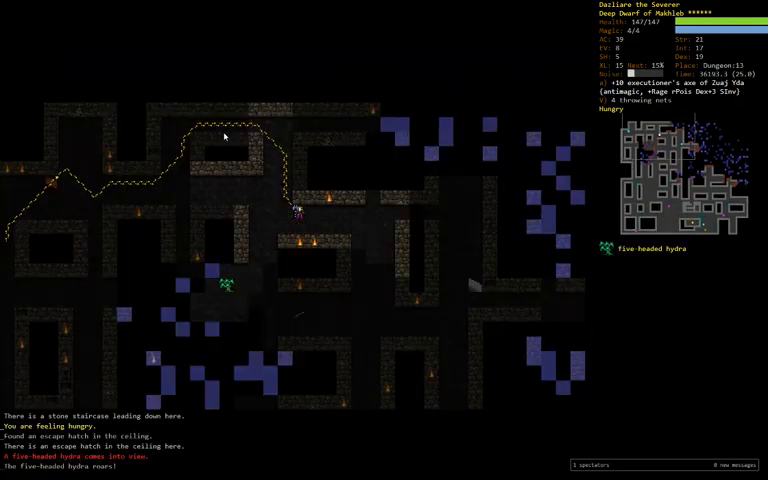
- Wield the weapon in slot c before taking the stairs down
{"action": "key", "text": "w"}
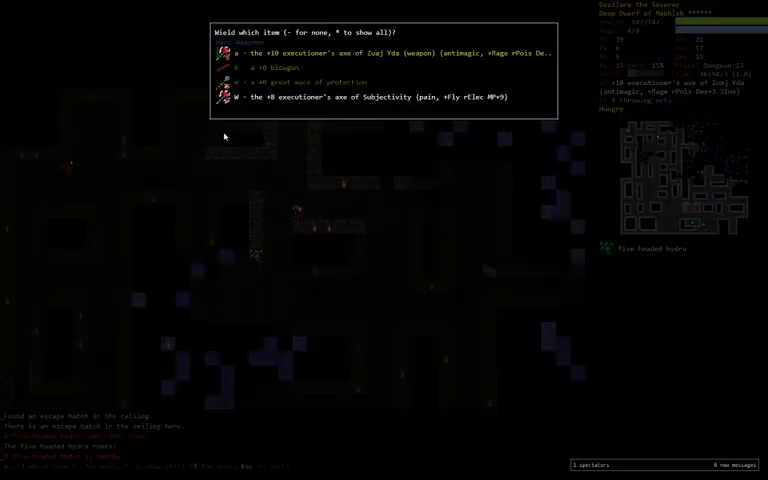
{"action": "key", "text": "c"}
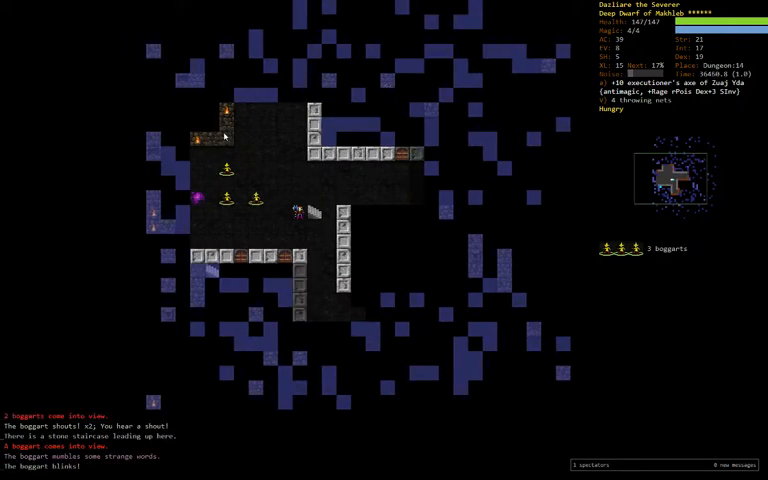
- Engage the three approaching boggarts
{"action": "key", "text": "V"}
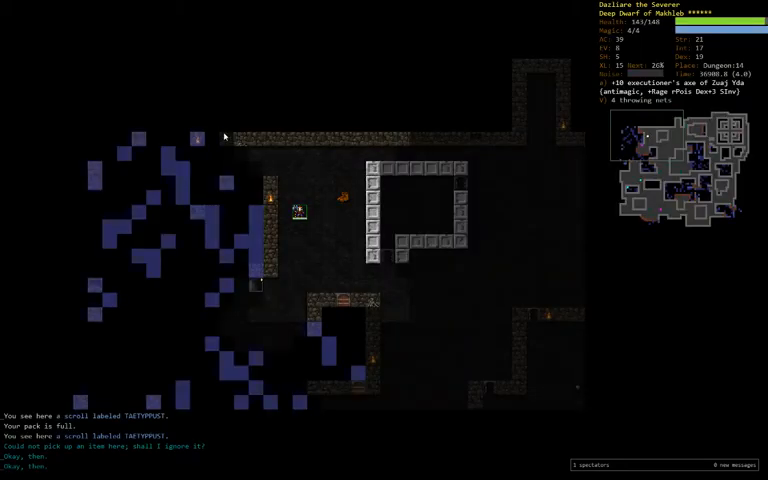
- Decline picking up the scroll and bring up the full 52-slot inventory list
{"action": "key", "text": "r"}
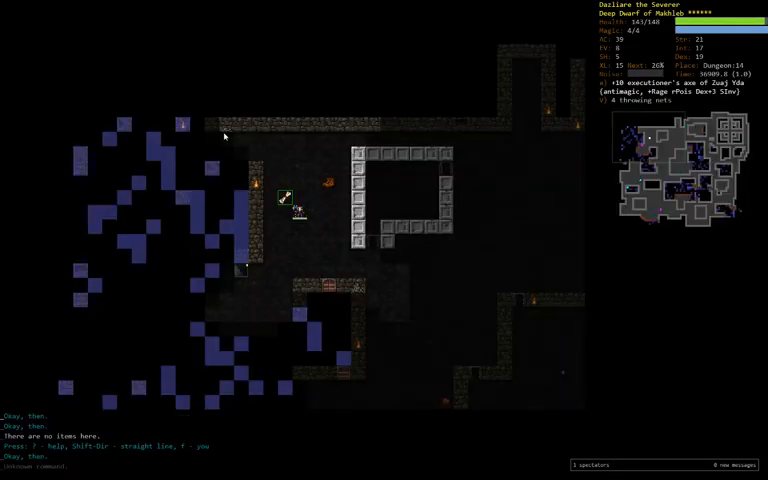
{"action": "key", "text": "a"}
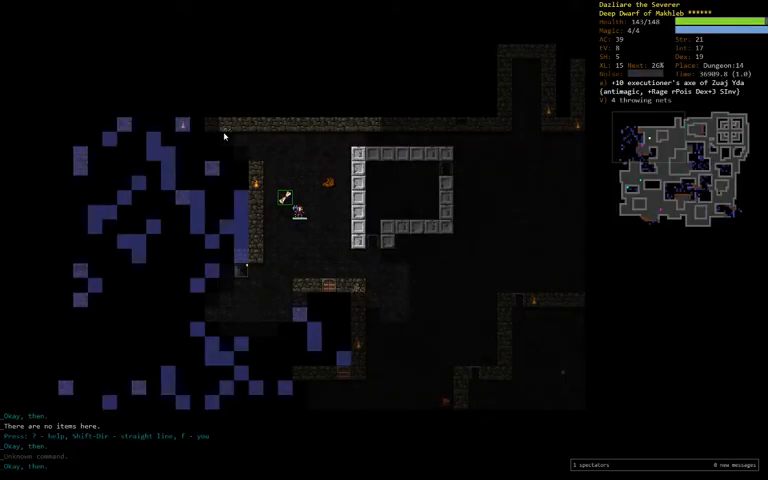
{"action": "key", "text": "i"}
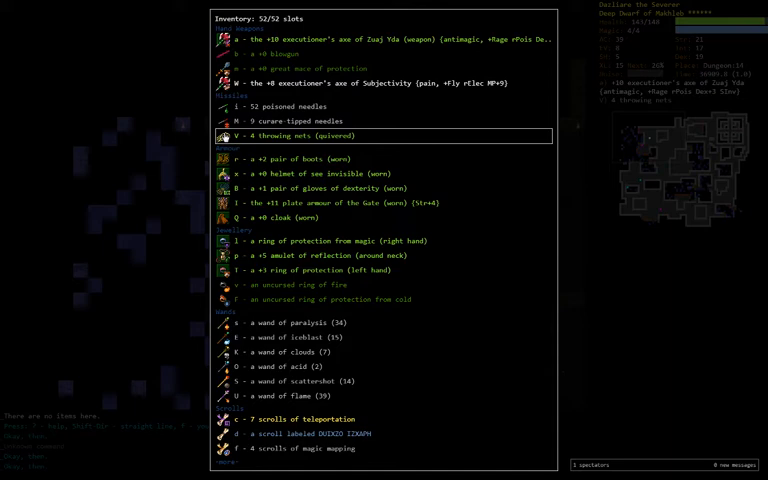
- Swap the ring of protection from magic for the artefact ring found on the floor
{"action": "key", "text": "Escape"}
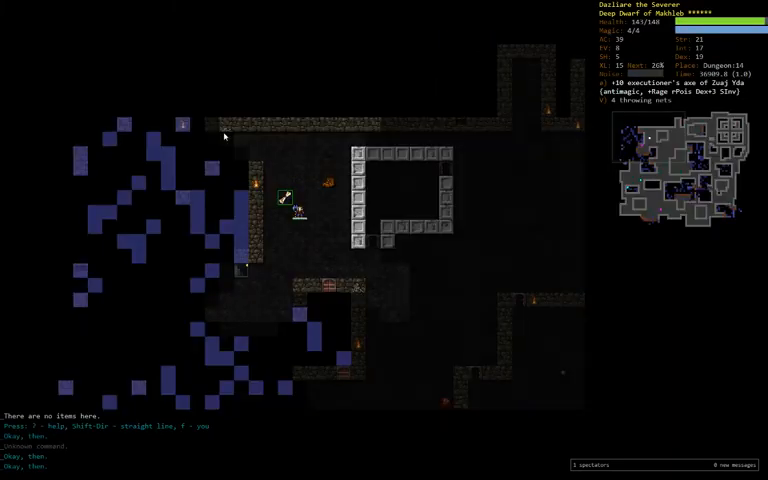
{"action": "key", "text": "r"}
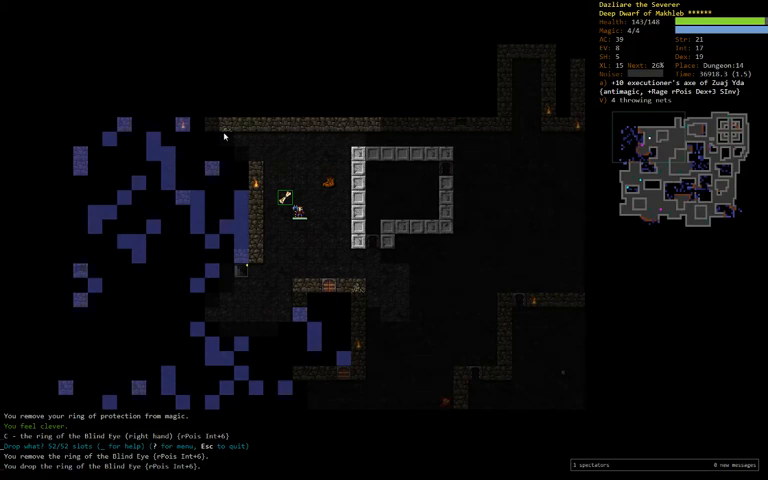
{"action": "key", "text": "P"}
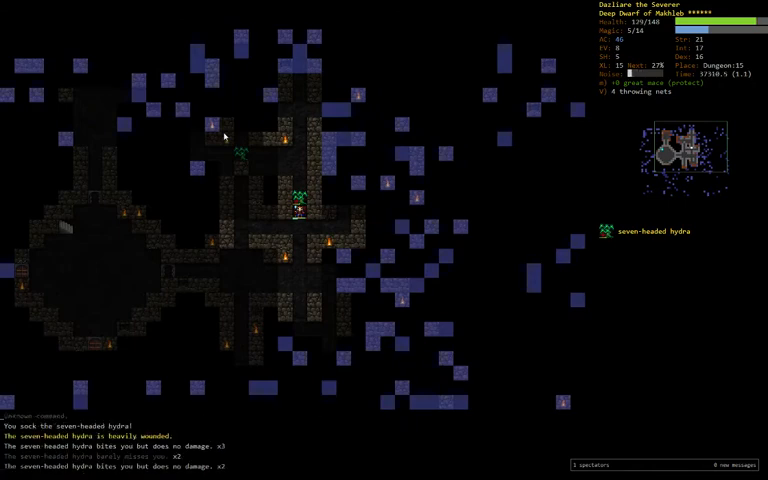
- Wield a different executioner's axe after killing the seven-headed hydra
{"action": "key", "text": "w"}
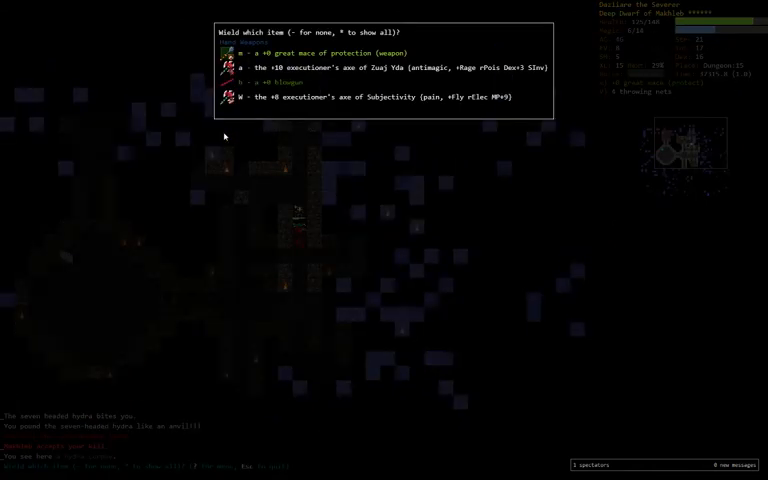
{"action": "key", "text": "a"}
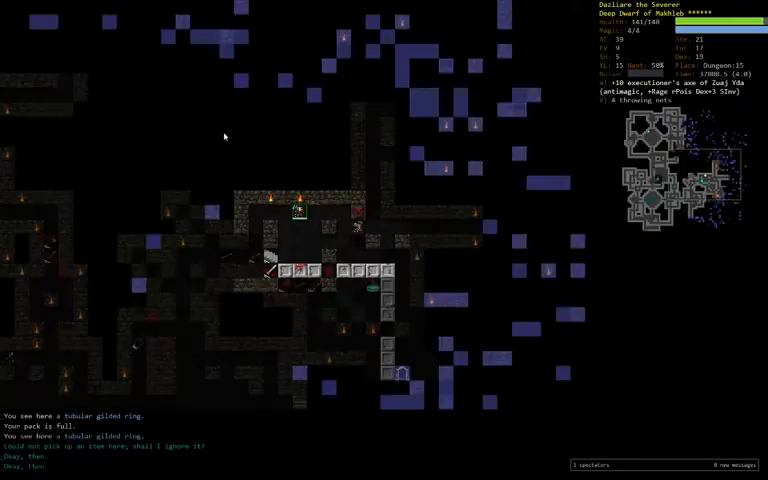
- Drop the uncursed ring of fire and pick up the tubular gilded ring
{"action": "key", "text": "d"}
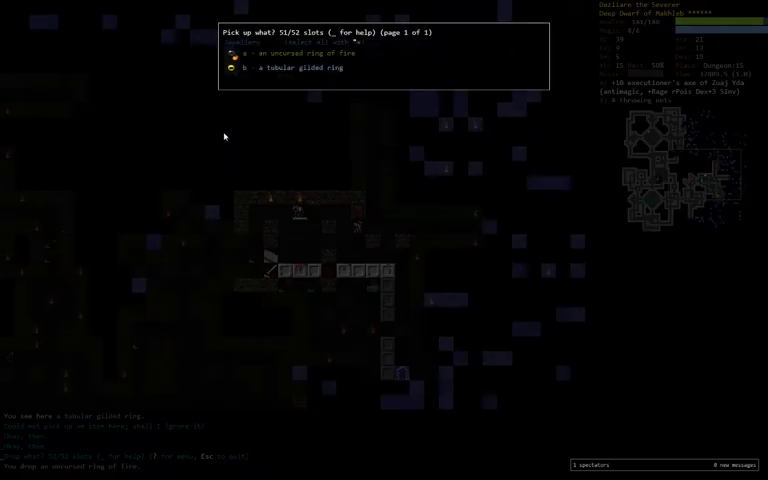
{"action": "key", "text": "P"}
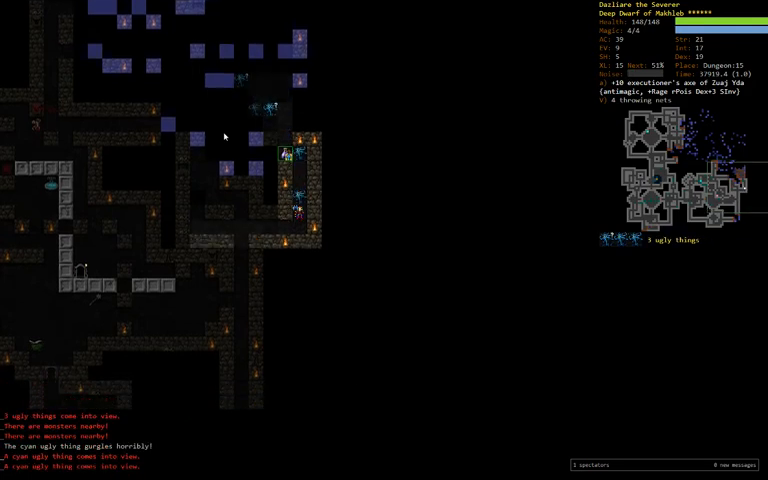
- Put on a ring from the pack as the ugly things approach
{"action": "key", "text": "P"}
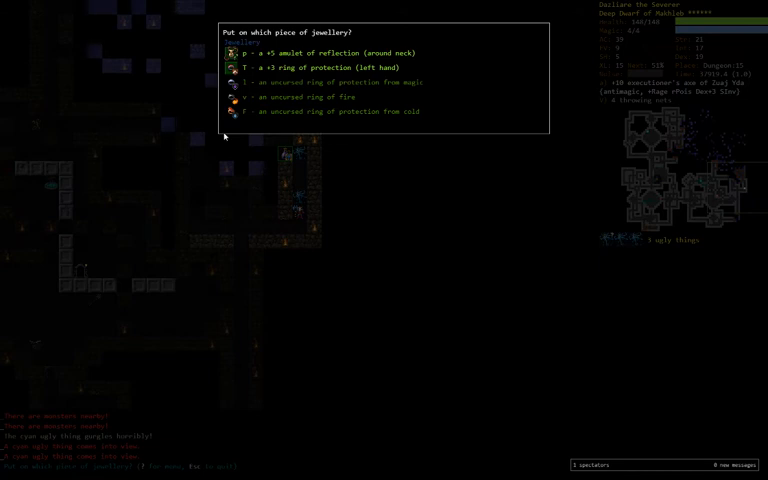
{"action": "key", "text": "F"}
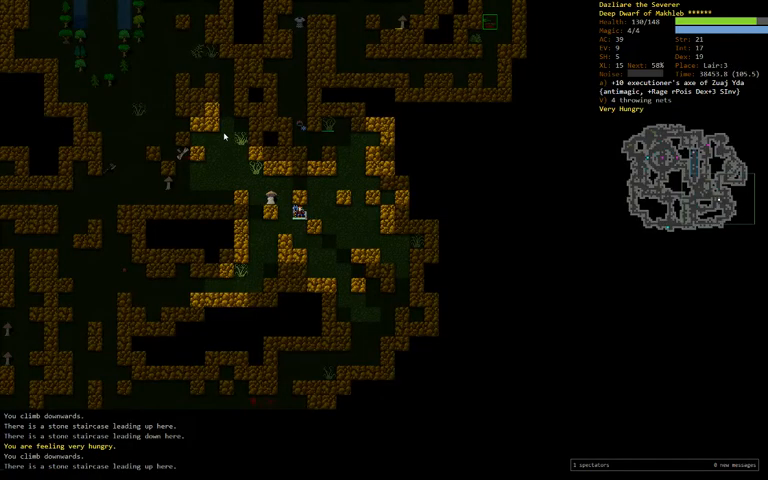
- Descend the staircase into the next Lair level
{"action": "key", "text": ">"}
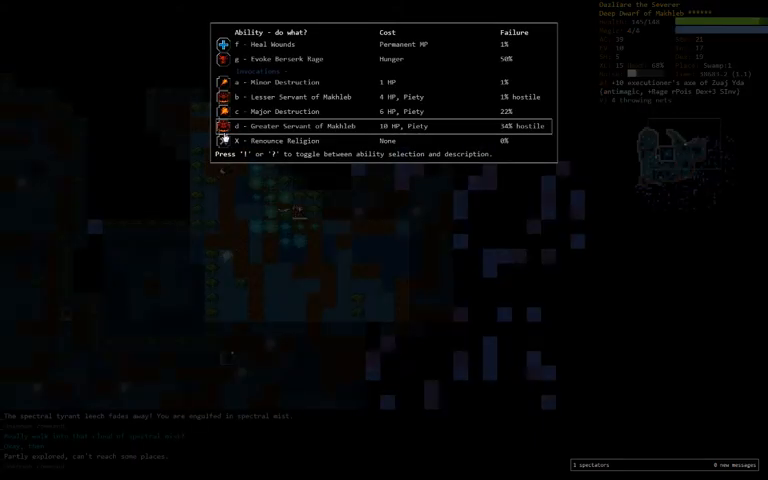
- Invoke a Makhleb ability and scroll through the Drop menu of the full pack
{"action": "key", "text": "Escape"}
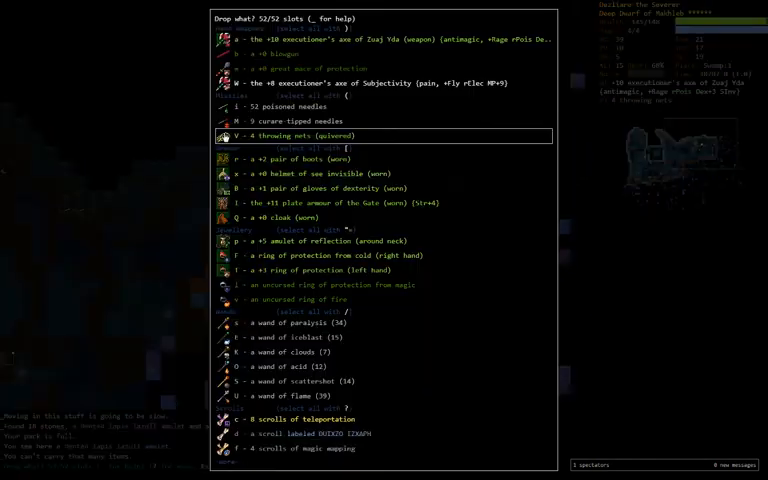
{"action": "scroll", "scroll_direction": "down", "scroll_amount": 3}
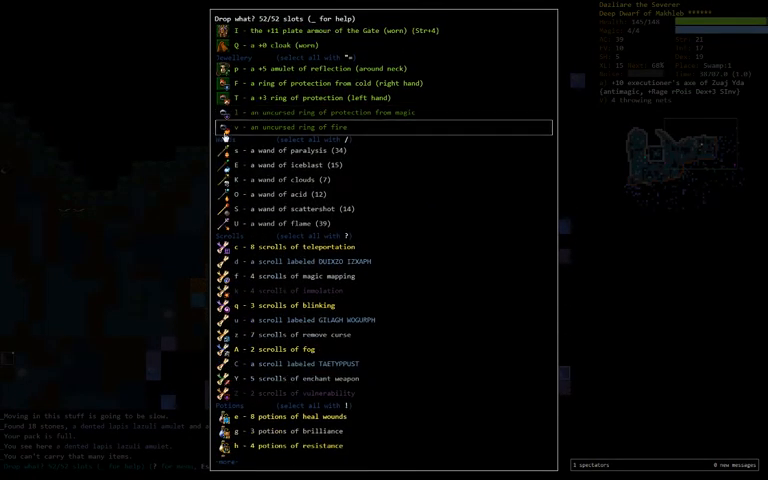
{"action": "scroll", "scroll_direction": "down", "scroll_amount": 3}
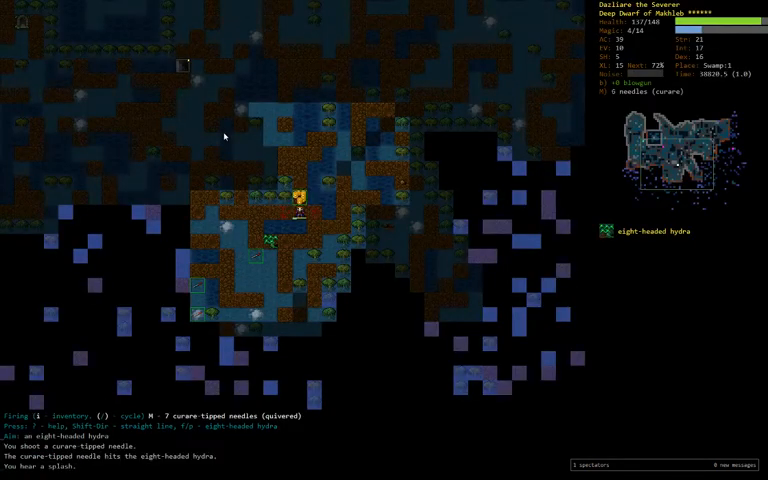
- Throw a curare-tipped needle at the eight-headed hydra, then wield an axe to fight it
{"action": "key", "text": "w"}
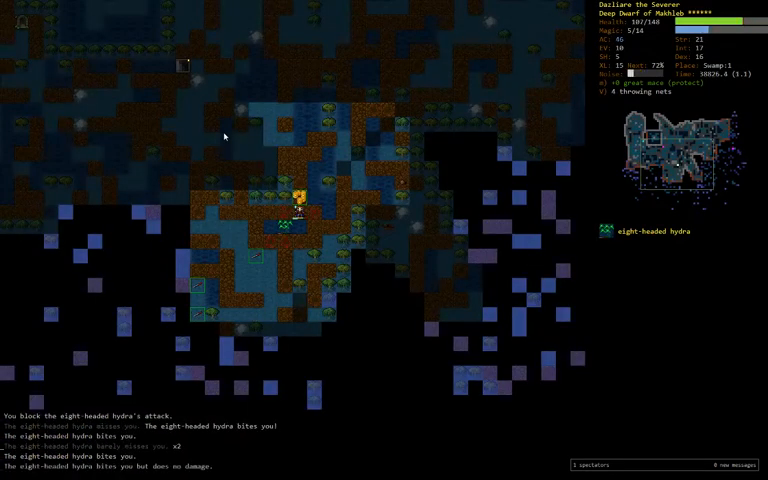
{"action": "key", "text": "w"}
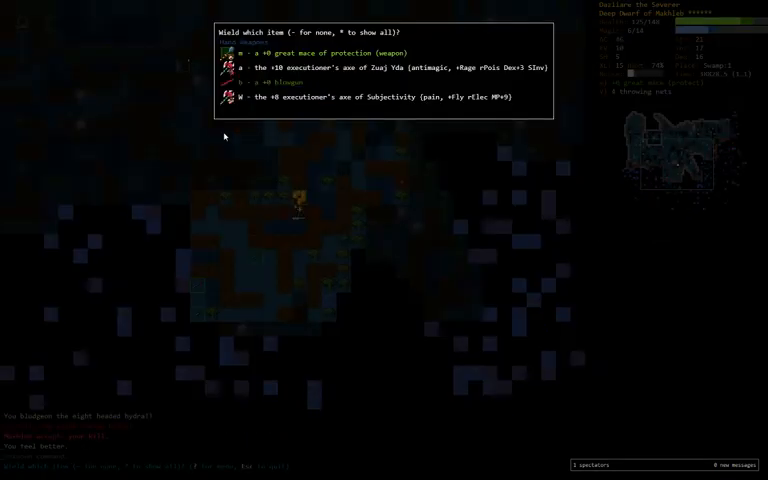
{"action": "key", "text": "a"}
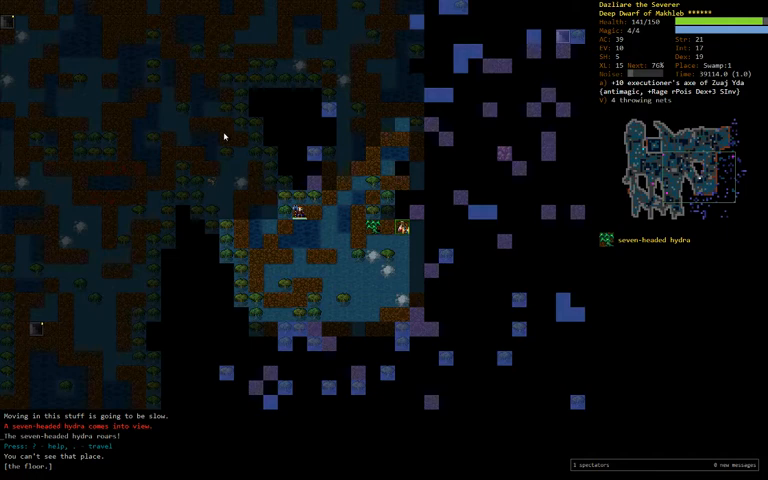
- Melee the approaching seven-headed hydra until no hydra remains in view
{"action": "key", "text": "w"}
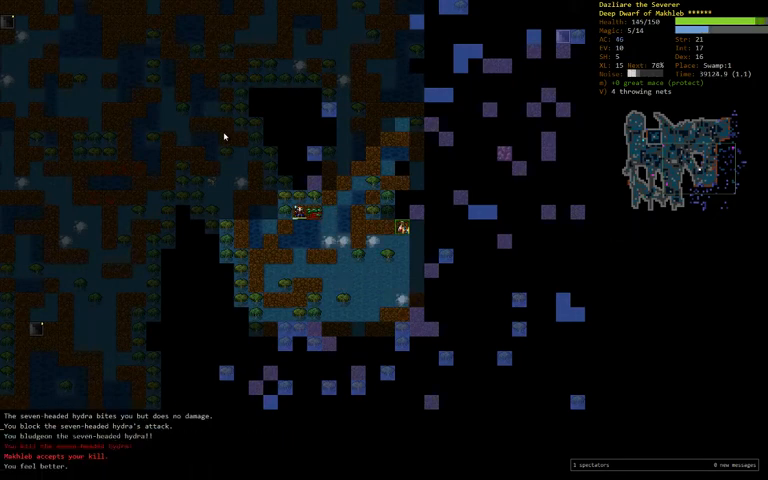
{"action": "key", "text": "w"}
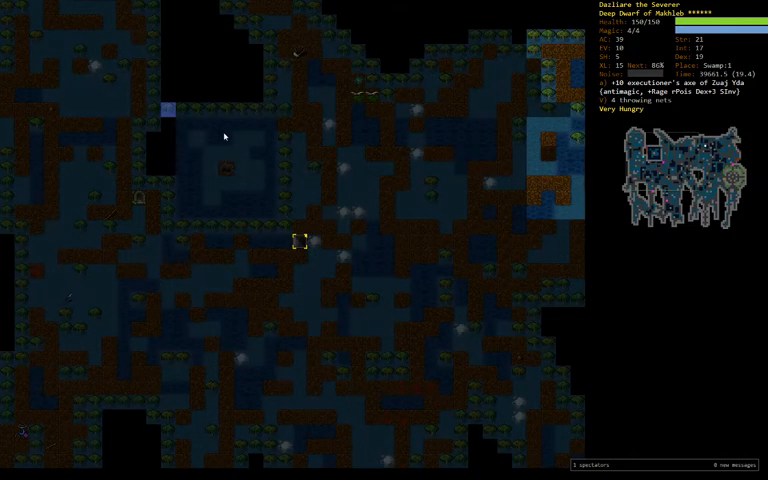
- Keep the axe wielded, pick up 23 gold and walk toward the two hydras
{"action": "key", "text": ">"}
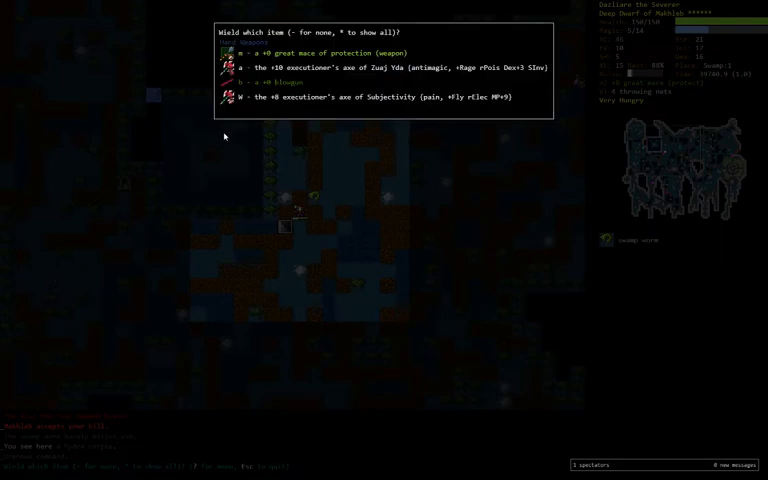
{"action": "key", "text": "a"}
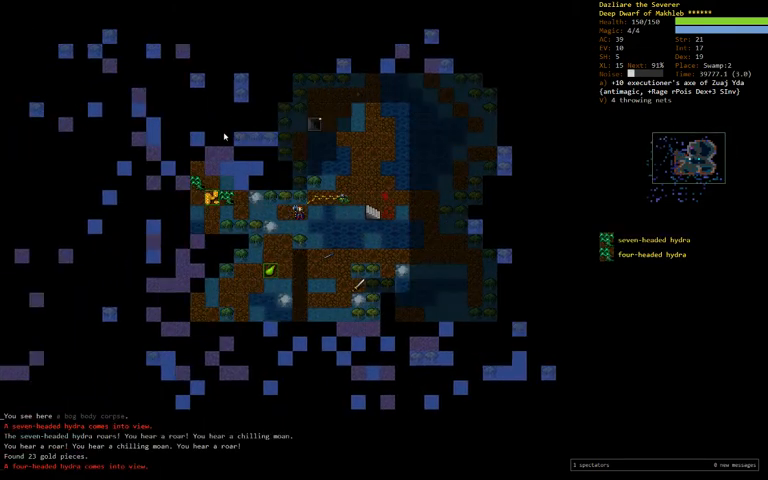
- Wade through the shallow water and begin melee with the seven-headed hydra
{"action": "key", "text": "w"}
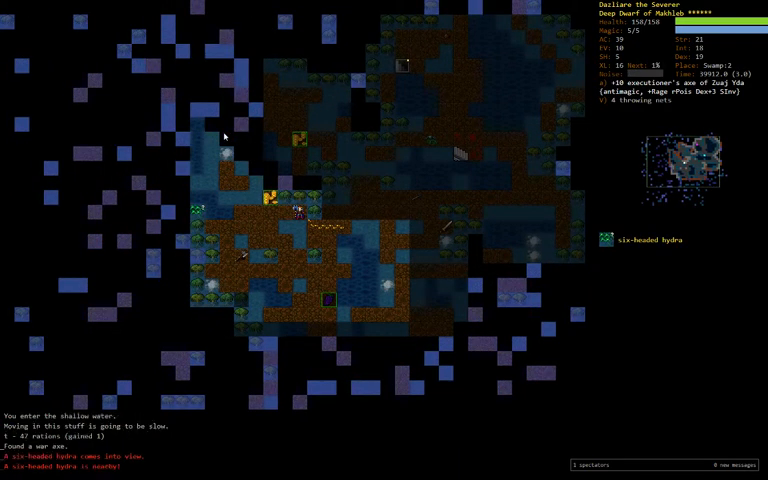
{"action": "key", "text": "w"}
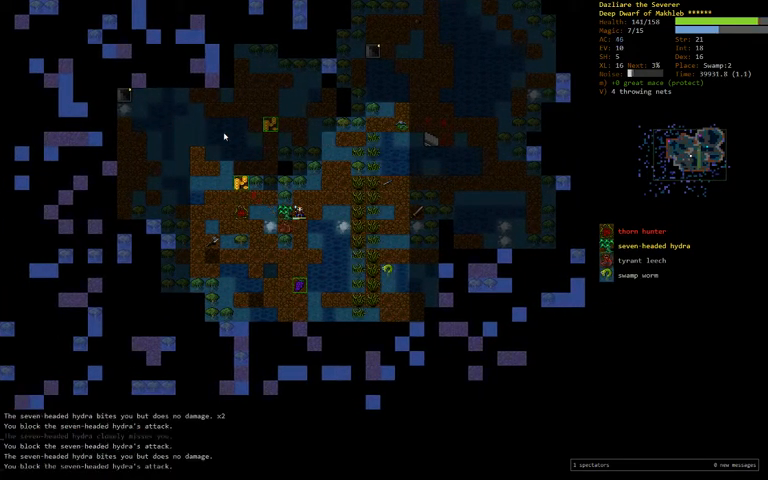
- Wield the axe from slot a and fight the hydra, tyrant leech and swamp worm to the death
{"action": "key", "text": "w"}
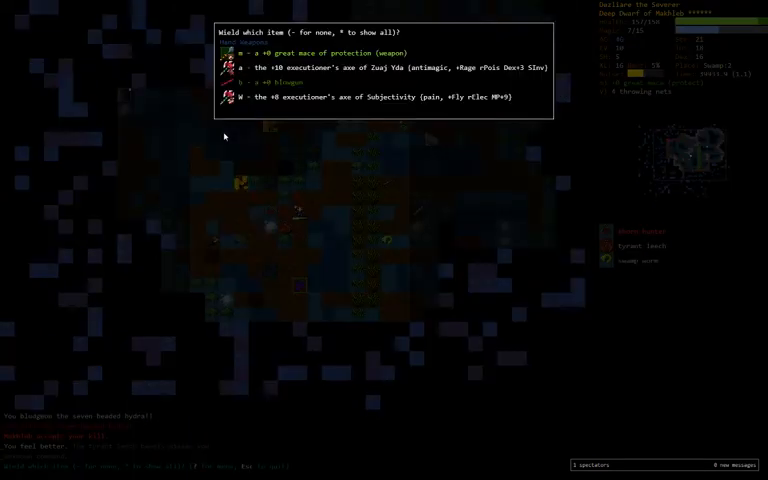
{"action": "key", "text": "a"}
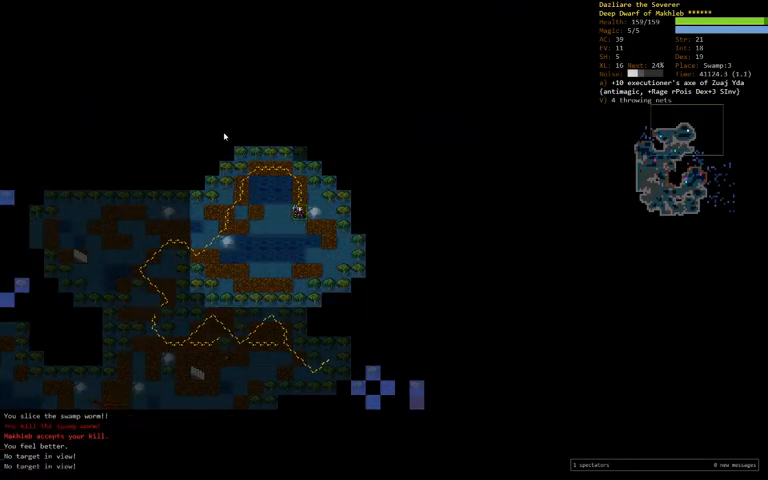
- Resume exploring the swamp after the fight, heading toward the dropped rings
{"action": "key", "text": "r"}
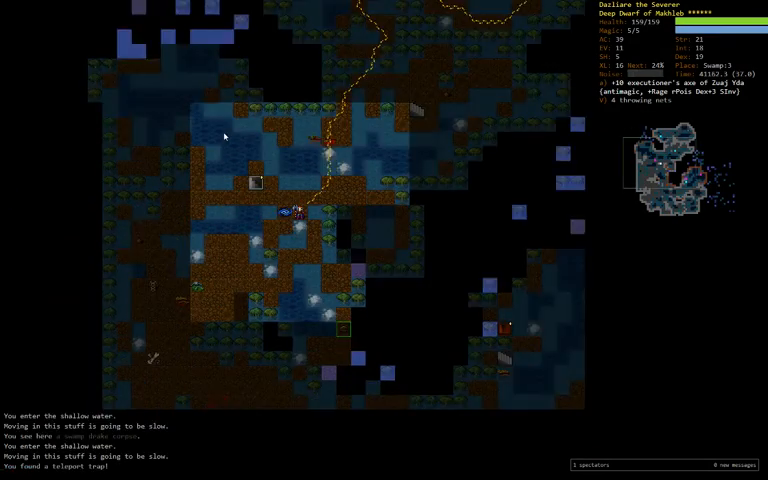
{"action": "key", "text": "r"}
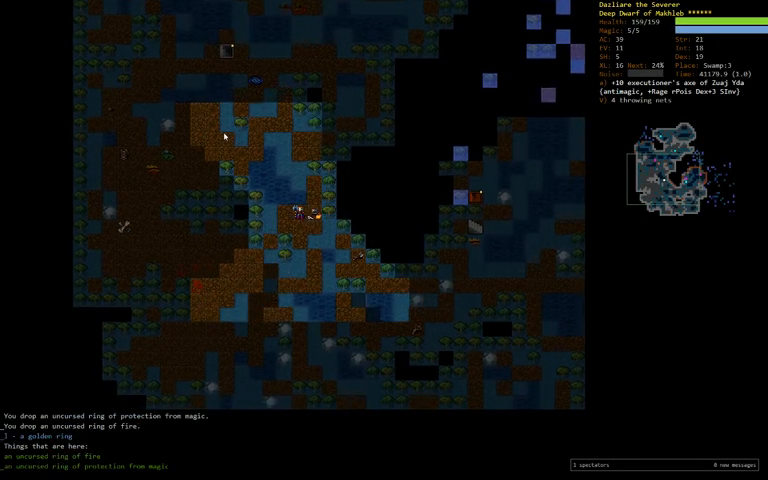
{"action": "key", "text": "P"}
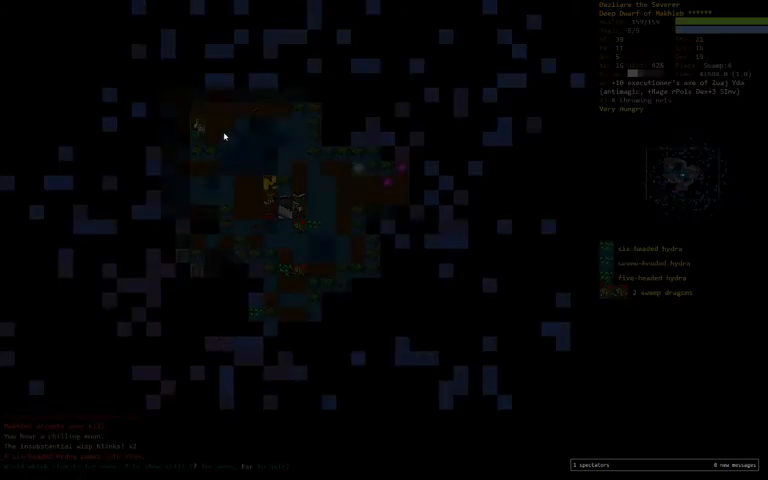
- Bring up the wield prompt while the hydras and swamp dragon surround the necromancer
{"action": "key", "text": "w"}
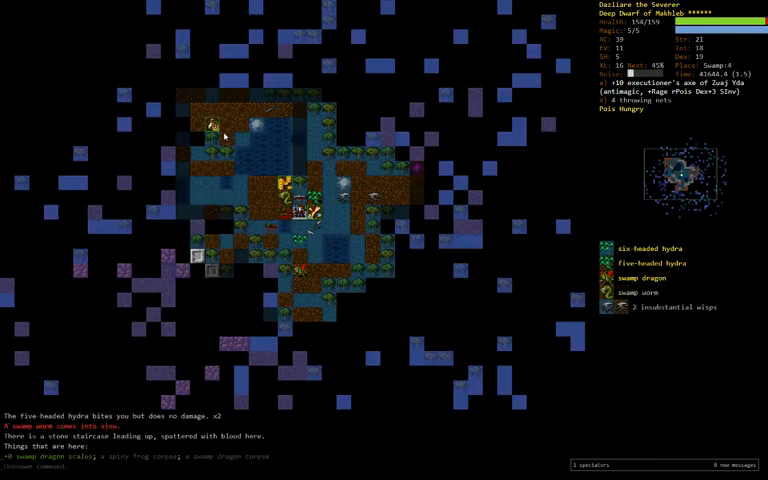
- Batter the hydra in the pool with repeated weapon strikes while the shield blocks its bites
{"action": "key", "text": ">"}
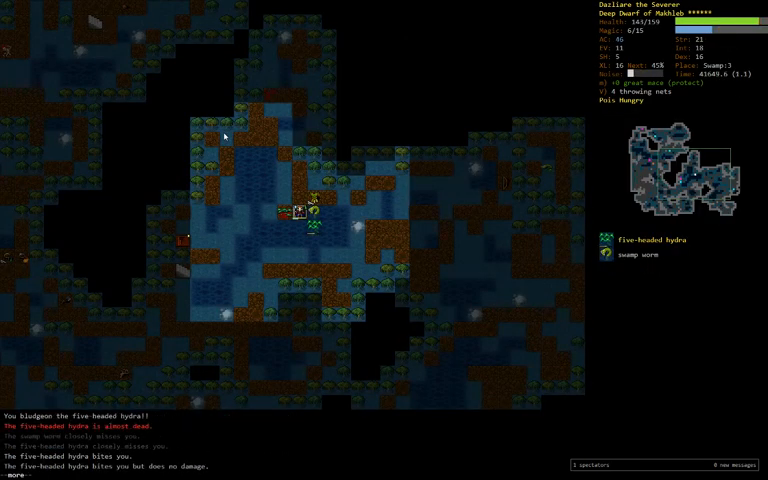
{"action": "key", "text": "w"}
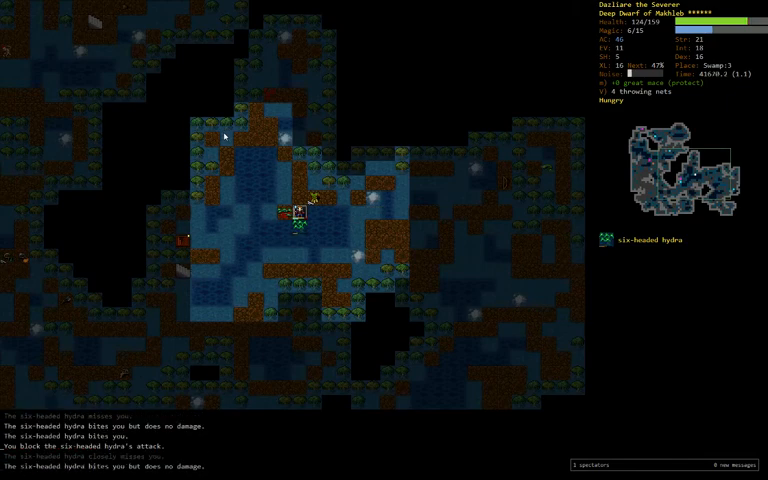
{"action": "key", "text": "w"}
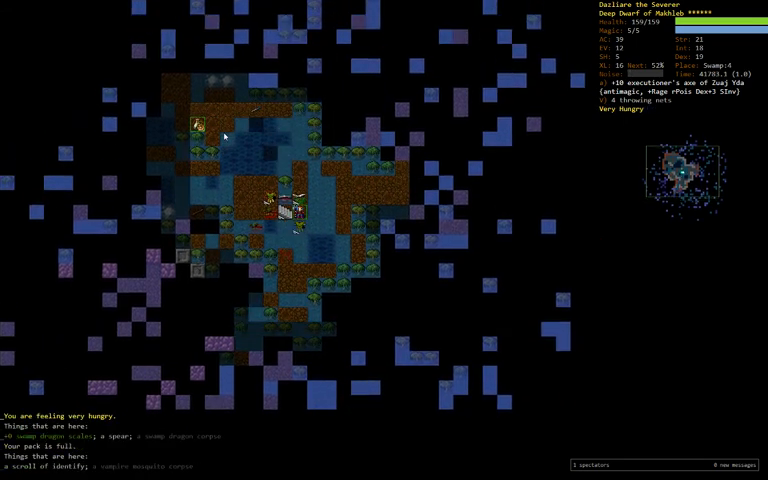
- Wade through the shallow water onto the blood-spattered up staircase
{"action": "key", "text": "r"}
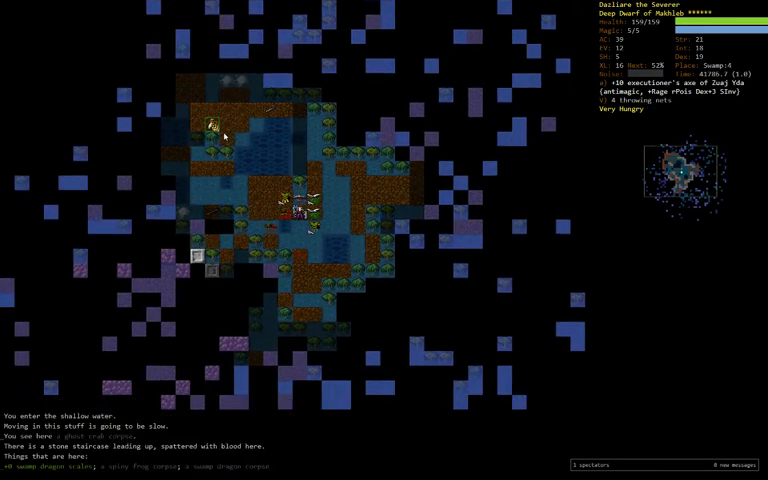
- Check the inventory before crossing the level to engage the eight-headed hydra
{"action": "key", "text": "i"}
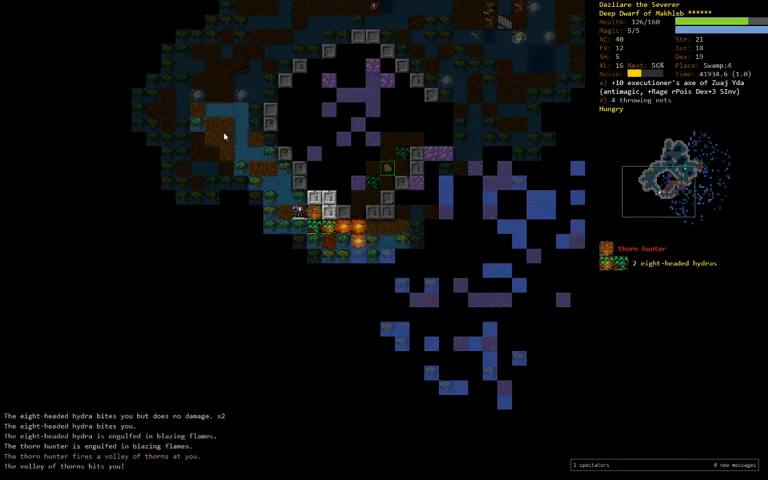
- Strike the eight-headed hydra and adjacent swamp dragon until only a wounded four-headed hydra remains
{"action": "key", "text": "w"}
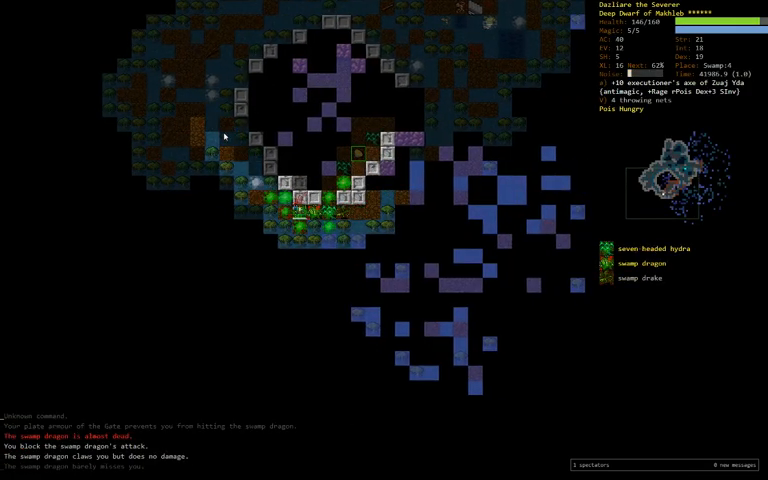
{"action": "key", "text": "w"}
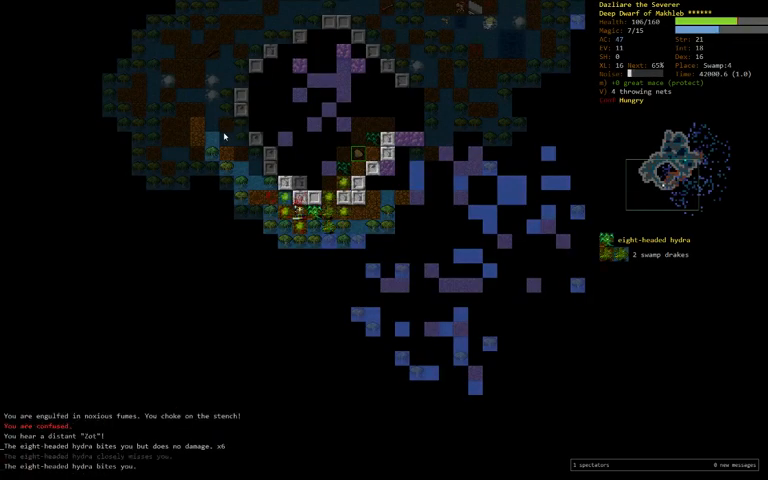
{"action": "key", "text": "q"}
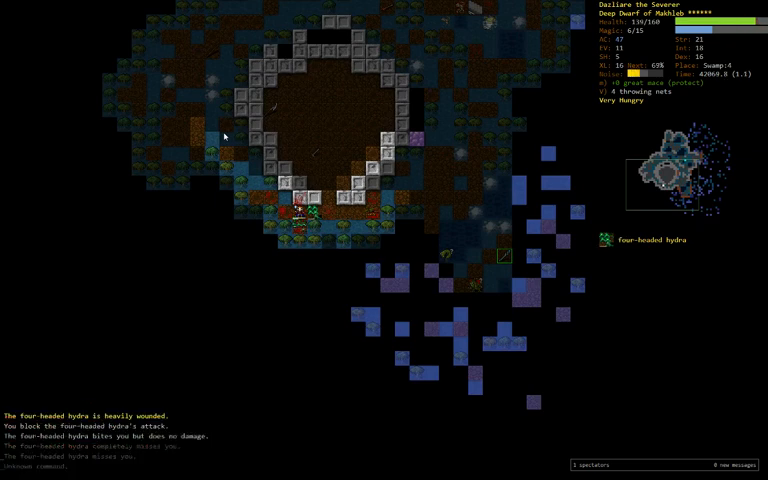
- Settle the weapon choice on slot a and turn to the seven-headed hydra and swamp dragon
{"action": "key", "text": "w"}
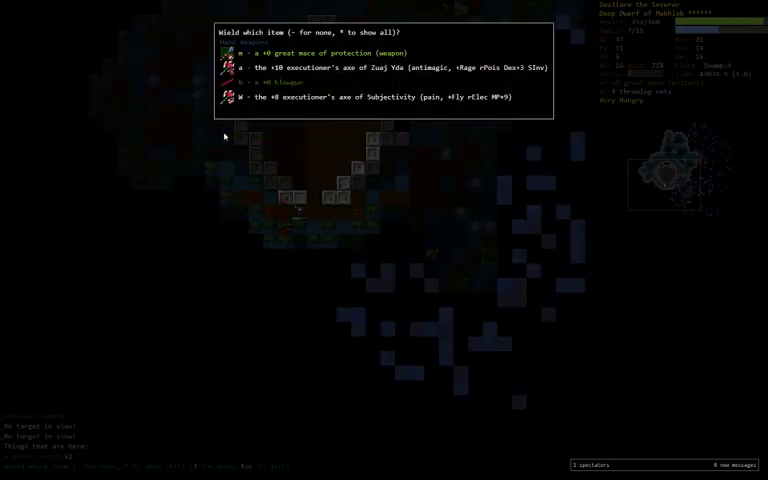
{"action": "key", "text": "a"}
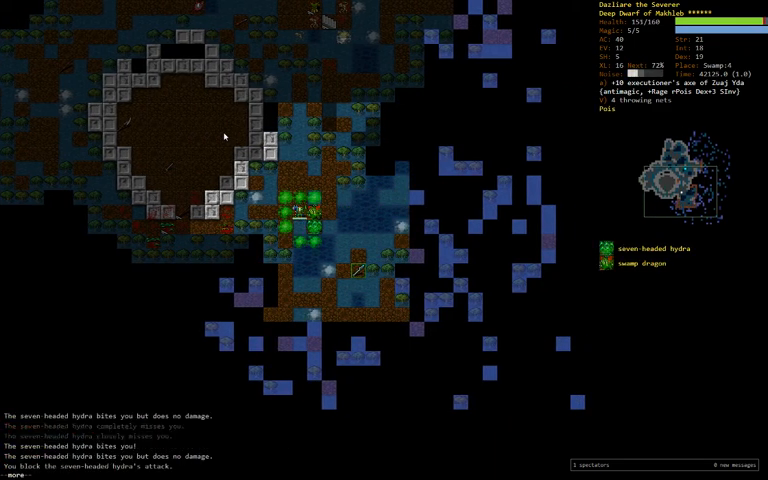
- Kill the seven-headed hydra, then bring up the drop list while standing on the wand of digging
{"action": "key", "text": "w"}
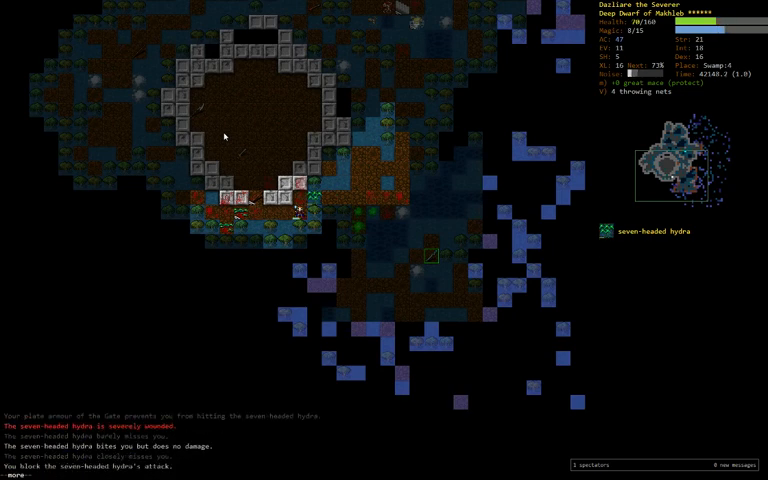
{"action": "key", "text": "w"}
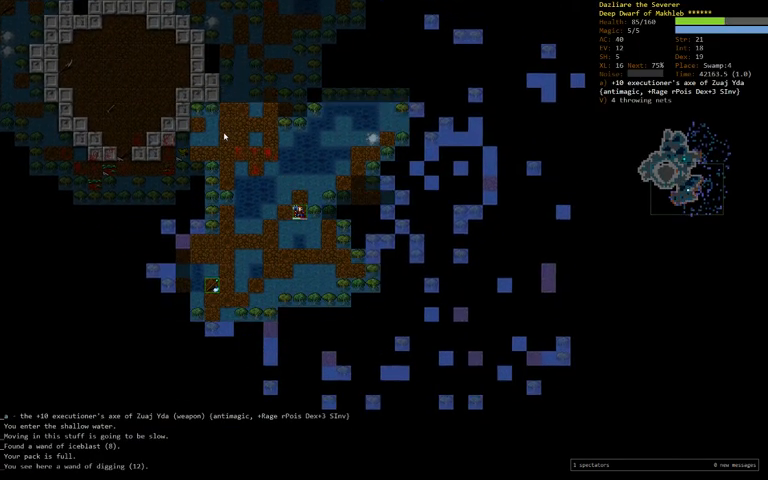
{"action": "key", "text": "d"}
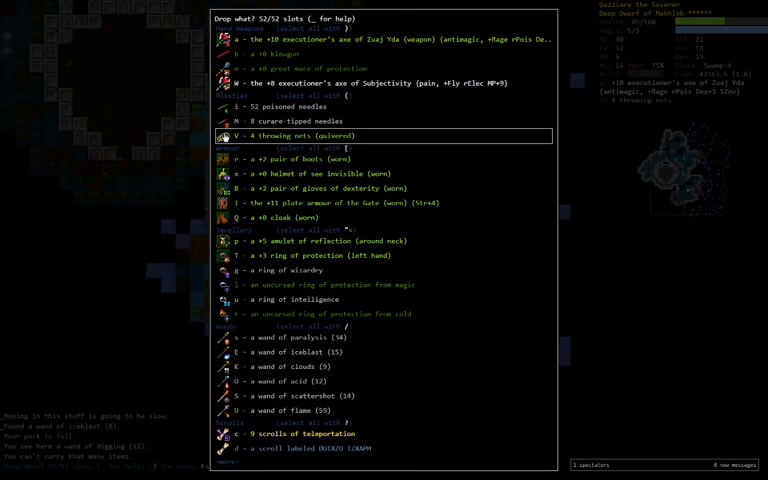